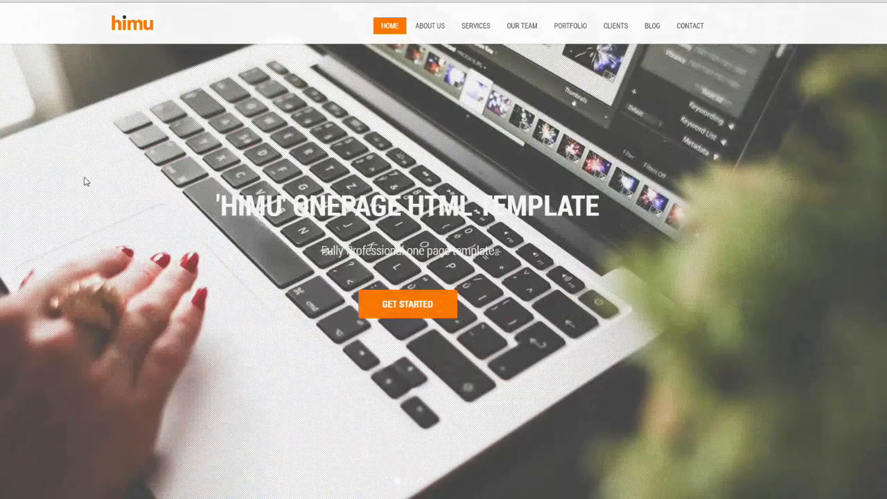
pyautogui.moveTo(606, 211)
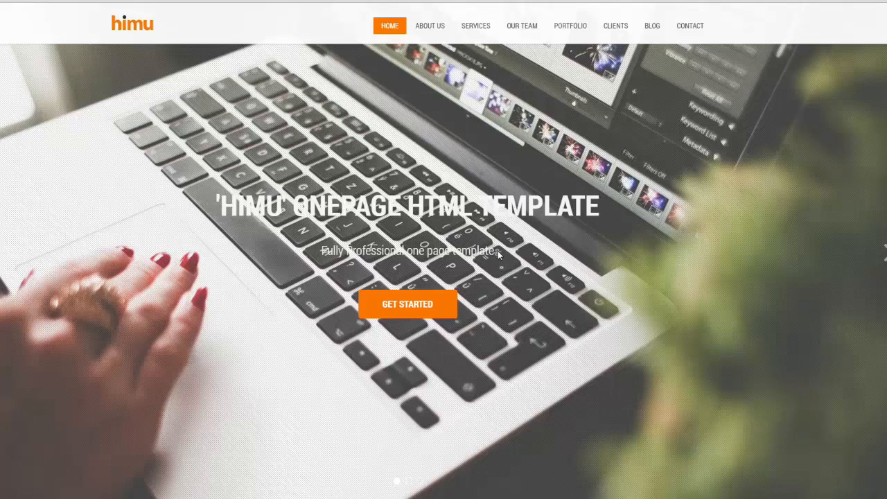
pyautogui.moveTo(266, 392)
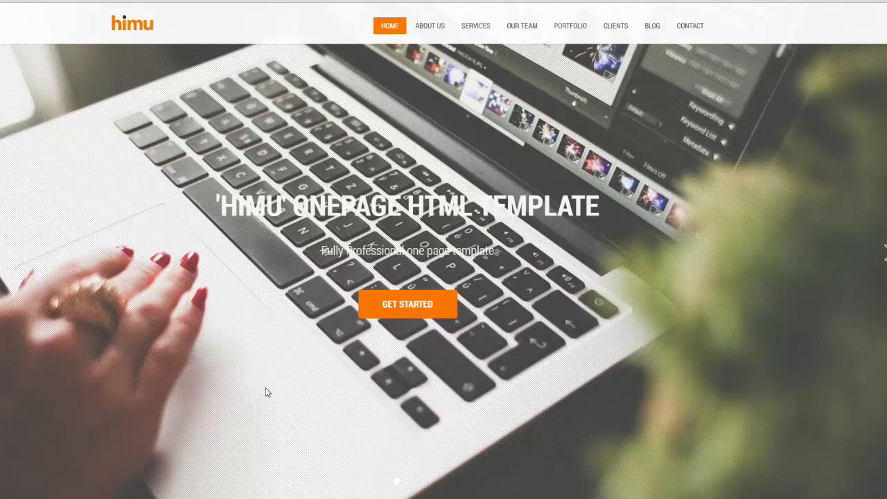
pyautogui.moveTo(213, 36)
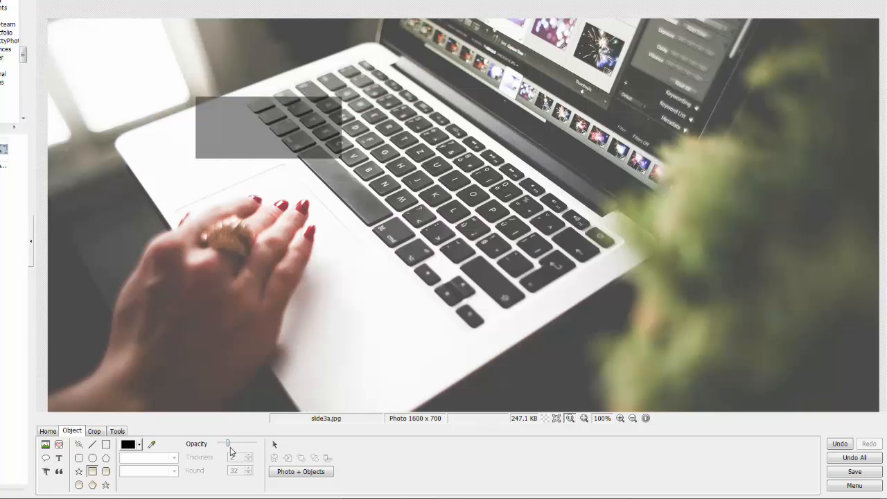
pyautogui.moveTo(854, 458)
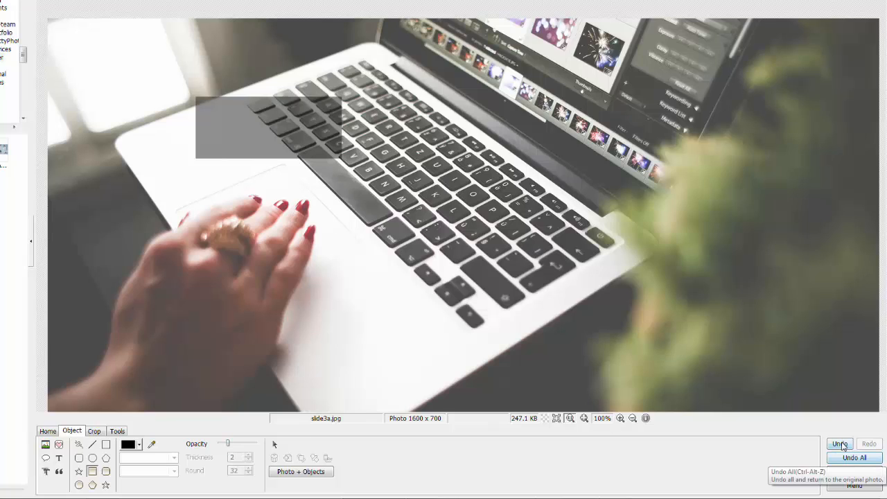
# Undo the trial rectangle before covering the laptop photo with a translucent black layer.
pyautogui.click(840, 444)
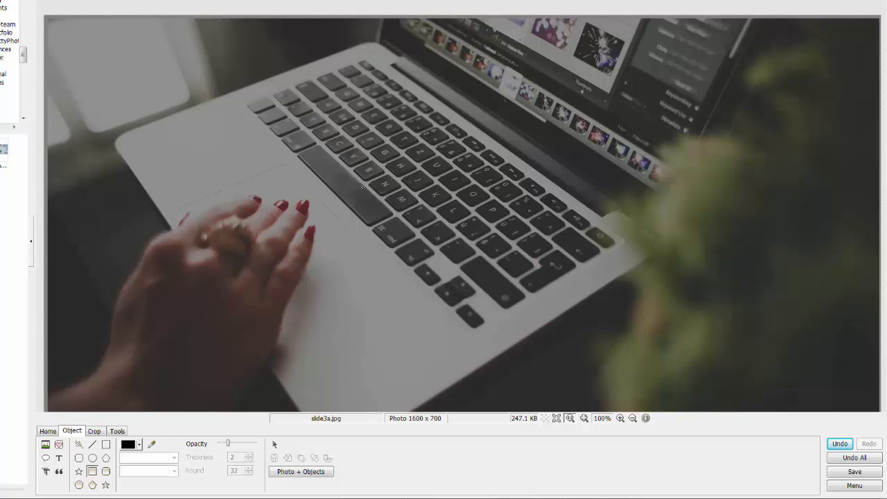
pyautogui.moveTo(347, 206)
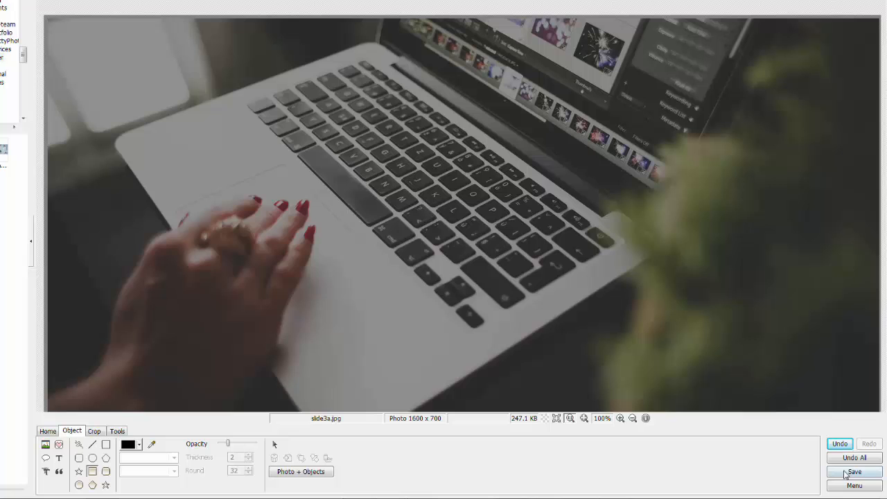
# Save the darkened laptop photo as slide3.jpg, confirming the overwrite.
pyautogui.click(854, 471)
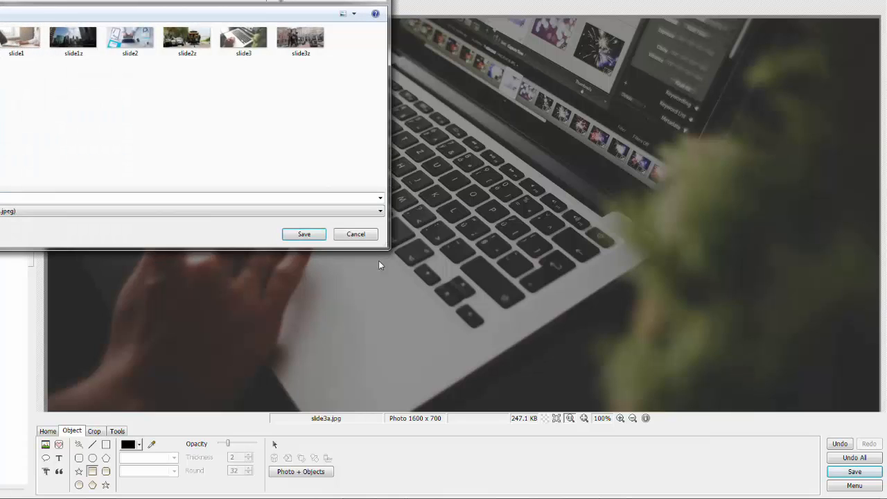
pyautogui.moveTo(38, 118)
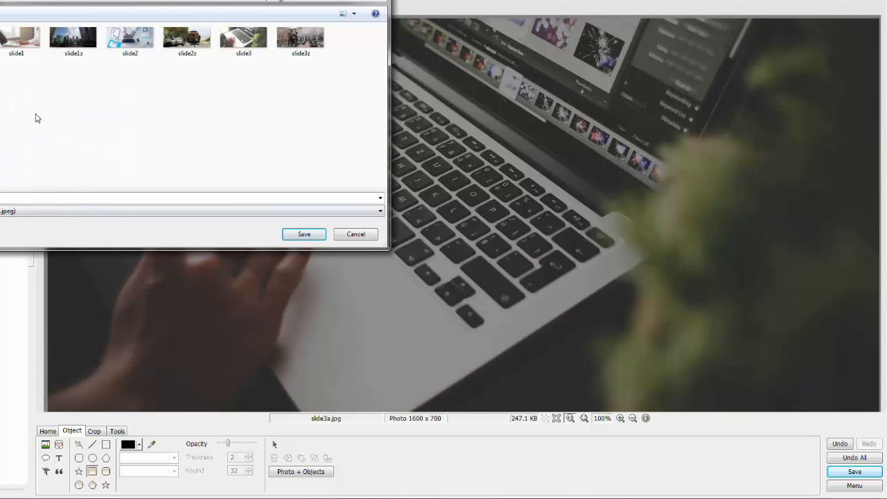
pyautogui.click(244, 39)
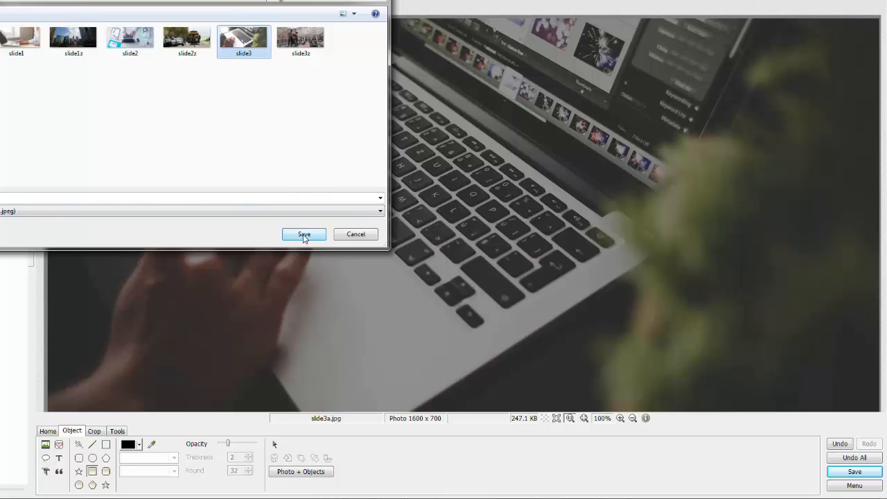
pyautogui.click(304, 234)
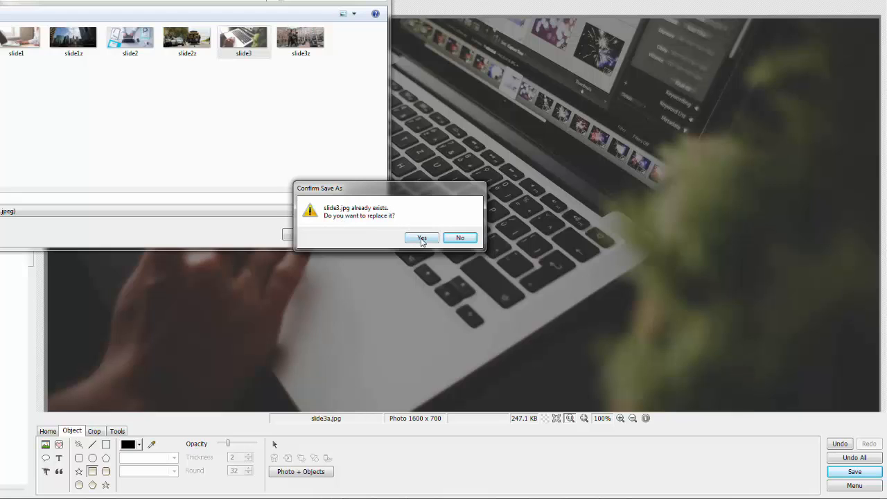
pyautogui.click(422, 239)
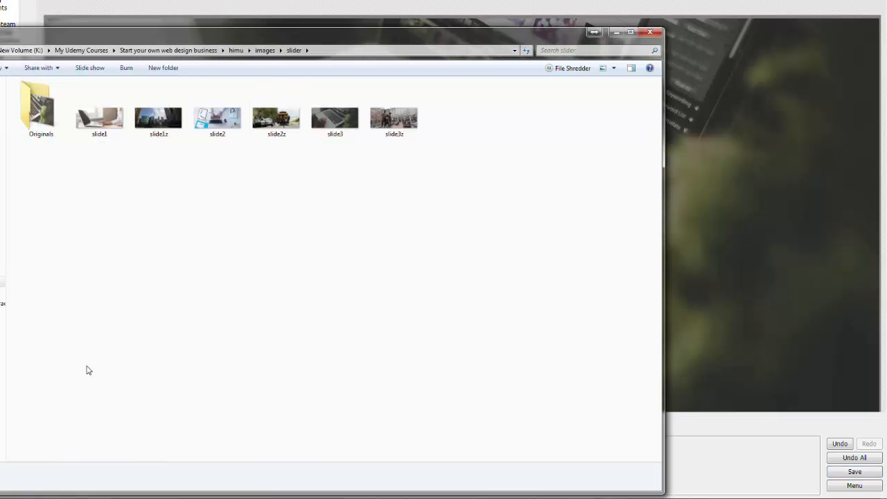
# Open slide1.jpg from the slider folder in PhotoScape's editor.
pyautogui.doubleClick(335, 118)
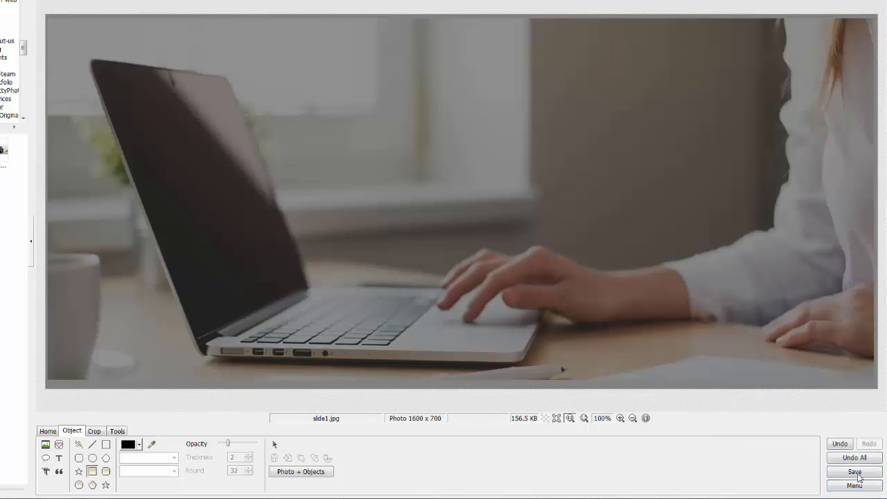
# Save the darkened desk-and-laptop photo over slide1.jpg via Save As.
pyautogui.click(854, 471)
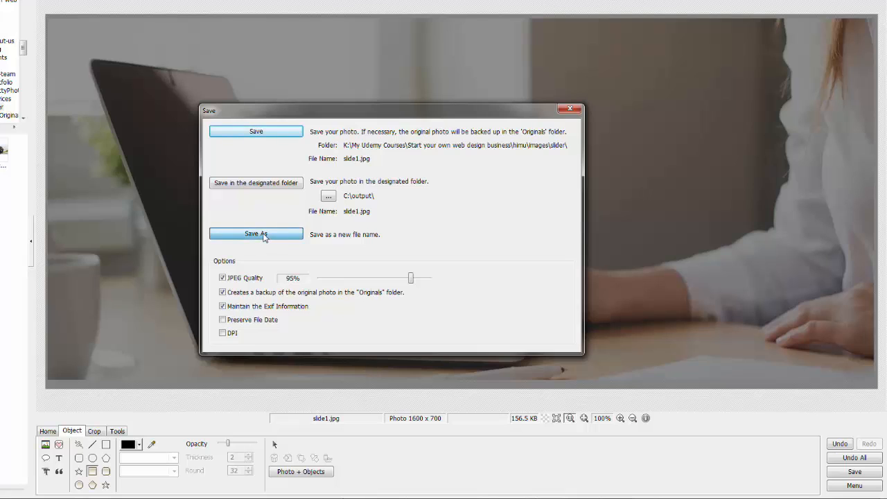
pyautogui.click(255, 232)
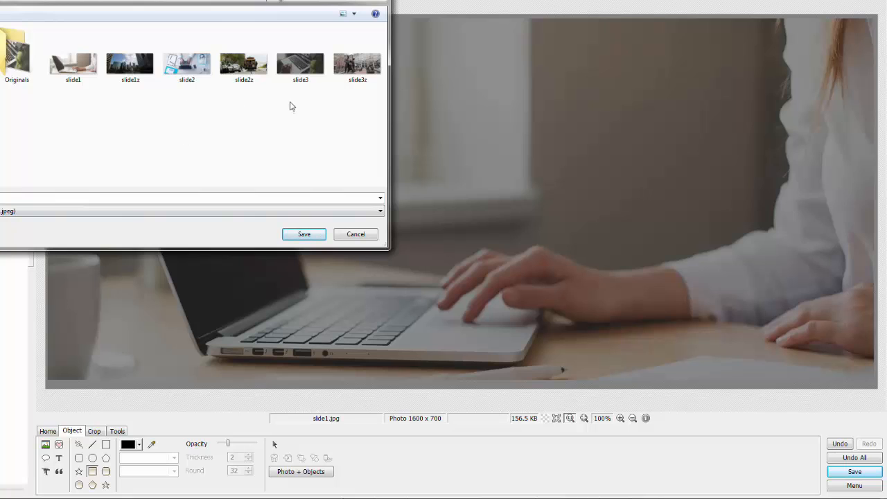
pyautogui.click(72, 56)
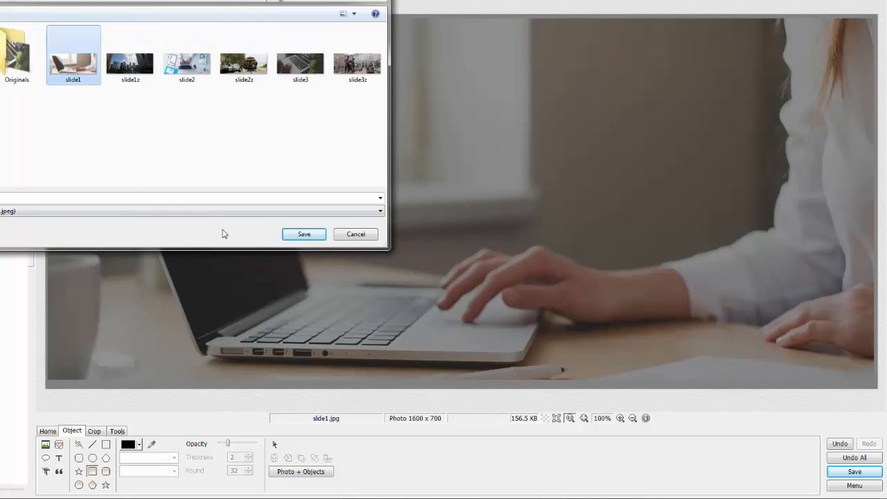
pyautogui.click(304, 233)
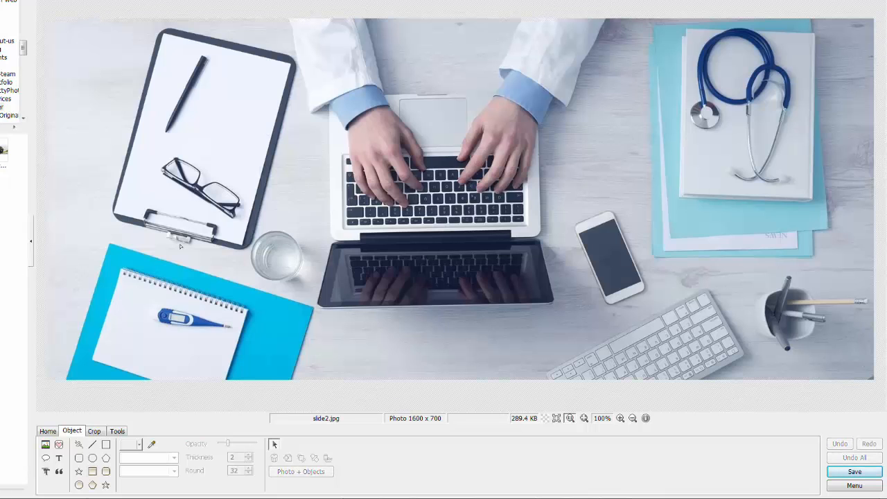
pyautogui.moveTo(45, 16)
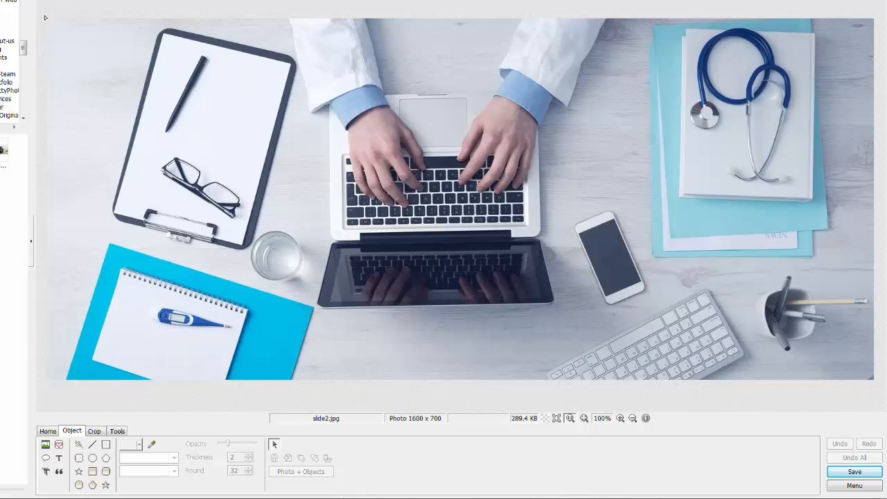
# Add a lowered-opacity black rectangle over the doctor's desk photo and save it as slide2.jpg.
pyautogui.click(92, 472)
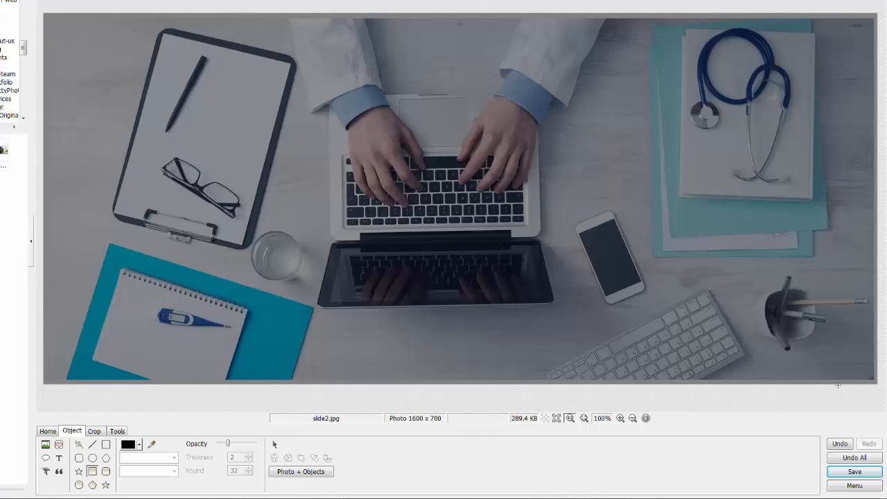
pyautogui.moveTo(854, 472)
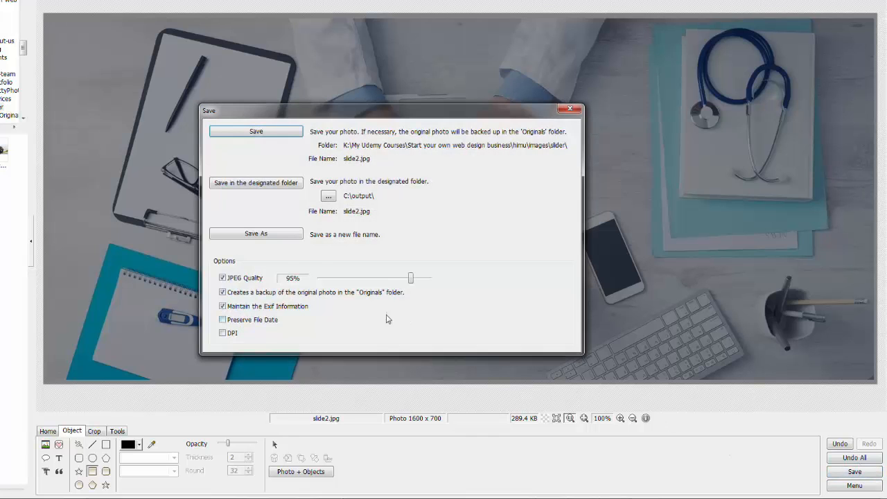
pyautogui.click(255, 130)
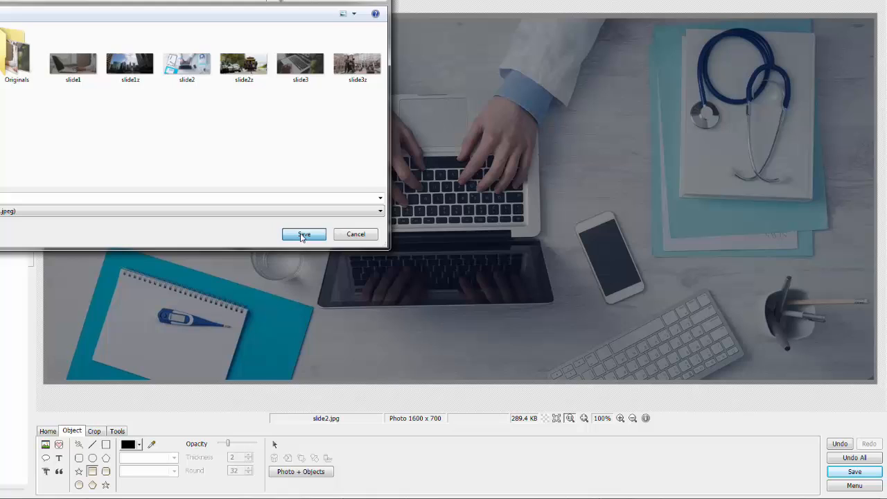
pyautogui.click(302, 233)
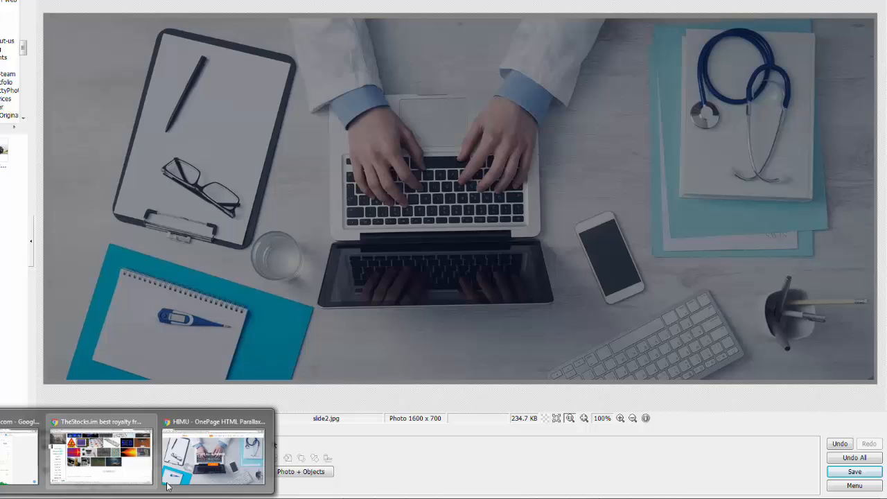
# Switch back to the HIMU template in Chrome to see the darkened slider image.
pyautogui.click(214, 454)
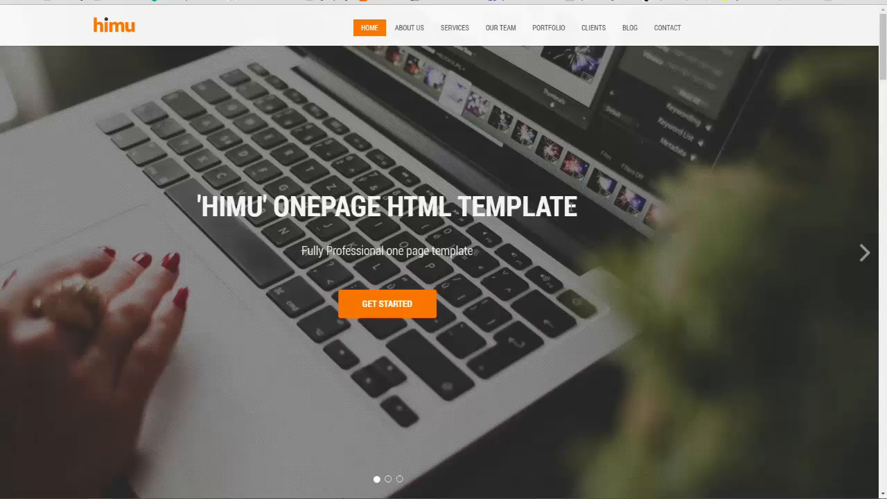
pyautogui.moveTo(527, 396)
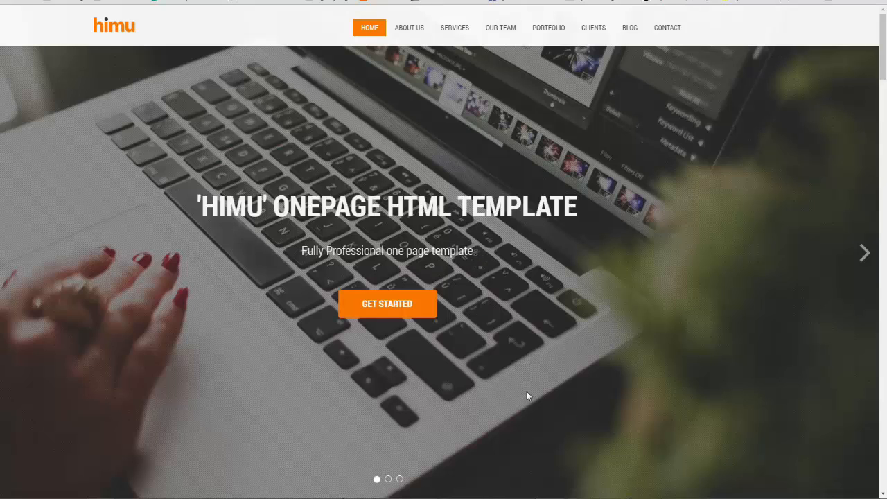
pyautogui.moveTo(769, 28)
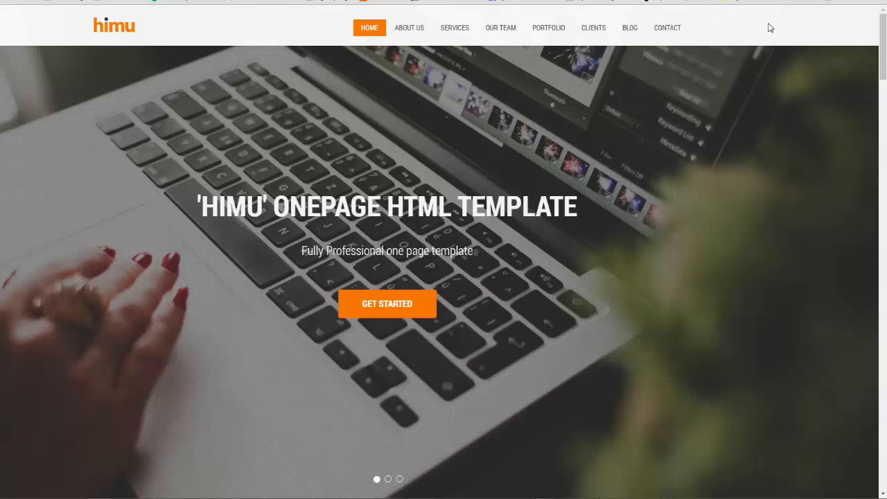